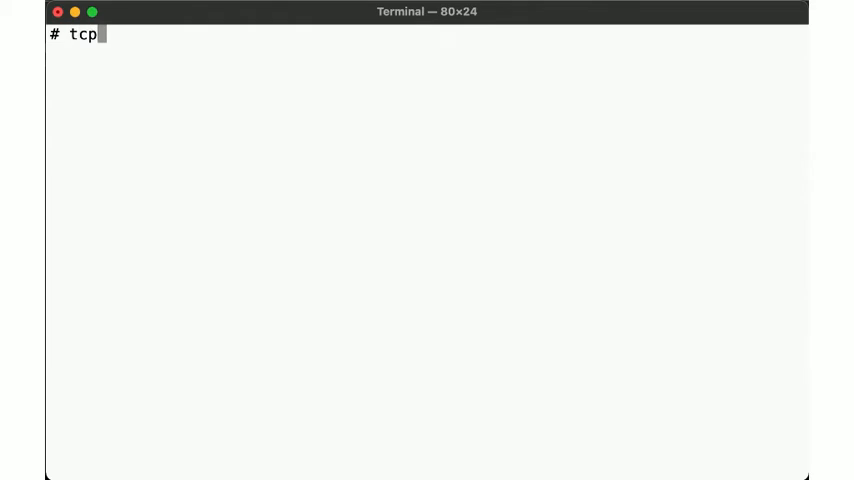
Start a background tcpdump capture to /tmp/simple.pcap excluding port 22, output silenced.
{"action": "type", "text": "dump -w /tmp"}
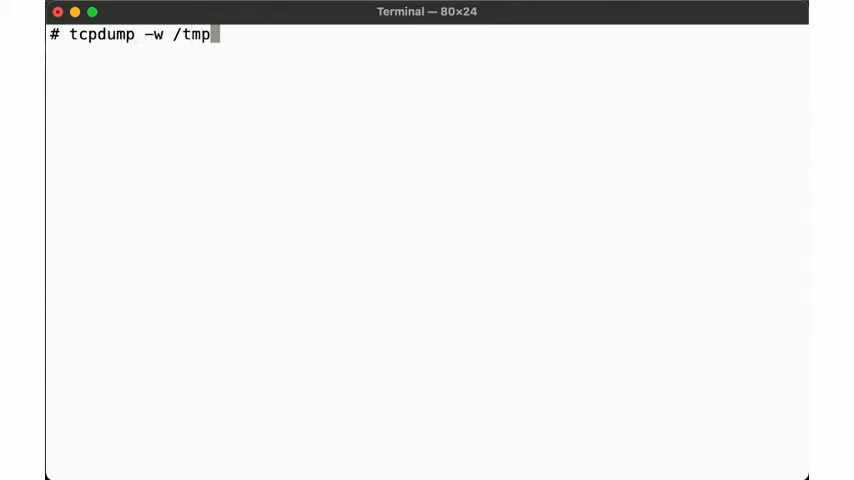
{"action": "type", "text": "/simple.pcap port n"}
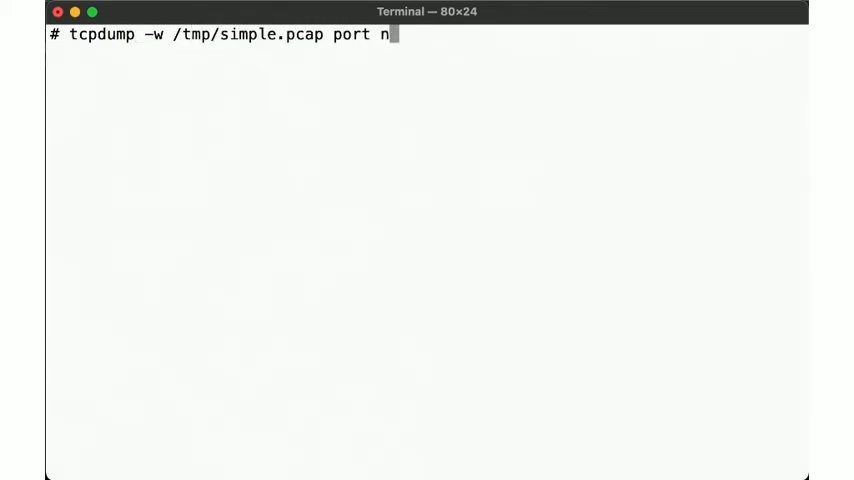
{"action": "type", "text": "ot 22 >/dev/n"}
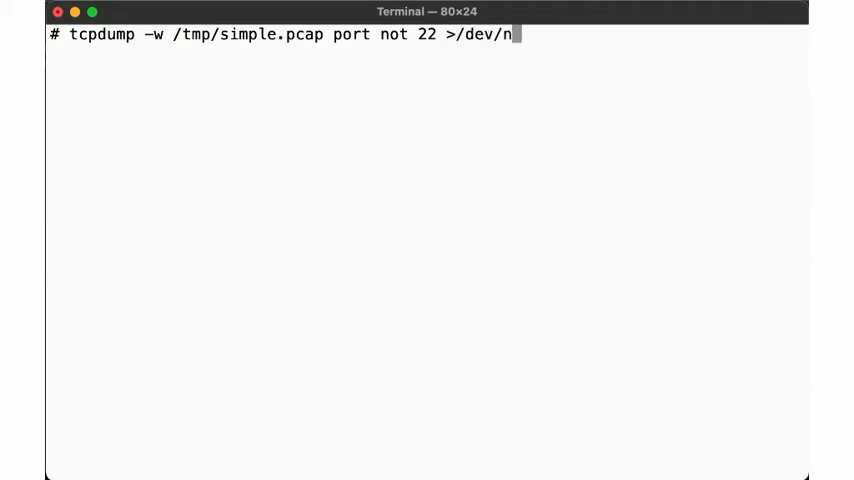
{"action": "type", "text": "ull 2>&1 &"}
{"action": "type", "text": "arp"}
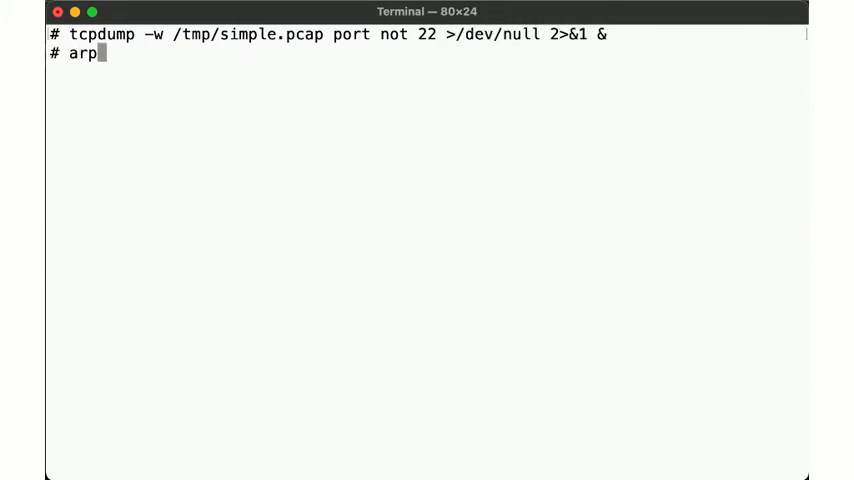
{"action": "key", "text": "Return"}
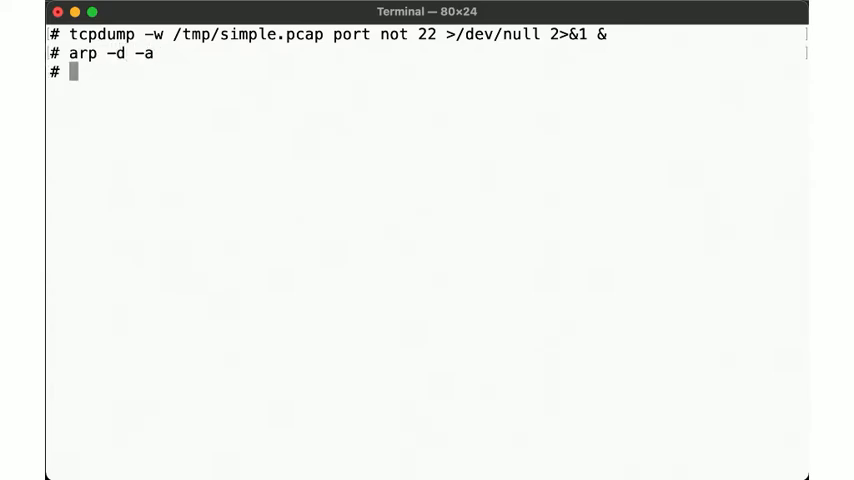
{"action": "type", "text": "ktrace -i telnet -K www.yahoo.com 80"}
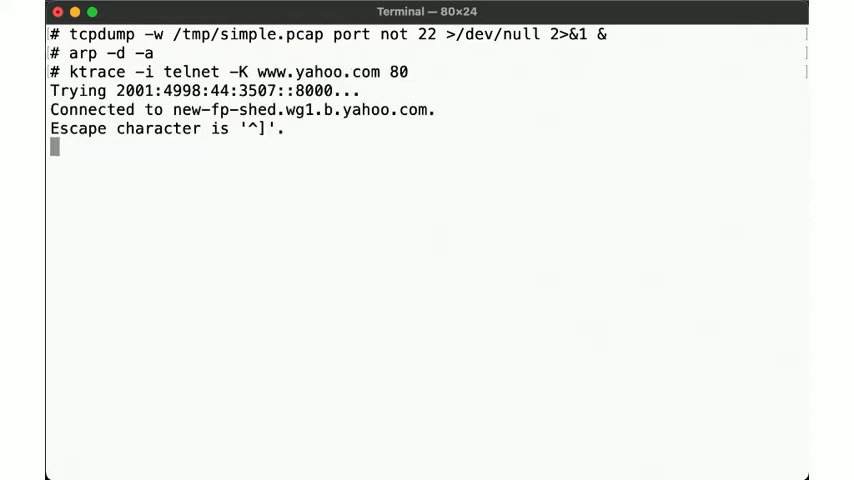
{"action": "type", "text": "HEAD / HTTP/1."}
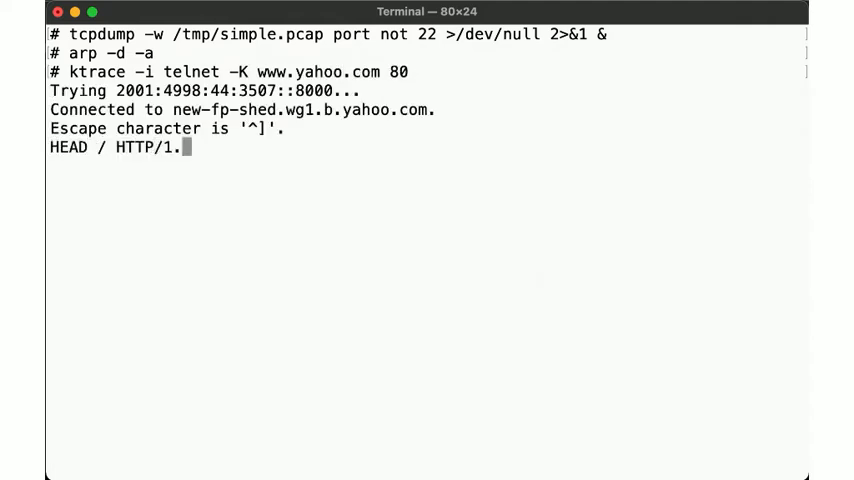
{"action": "key", "text": "Return"}
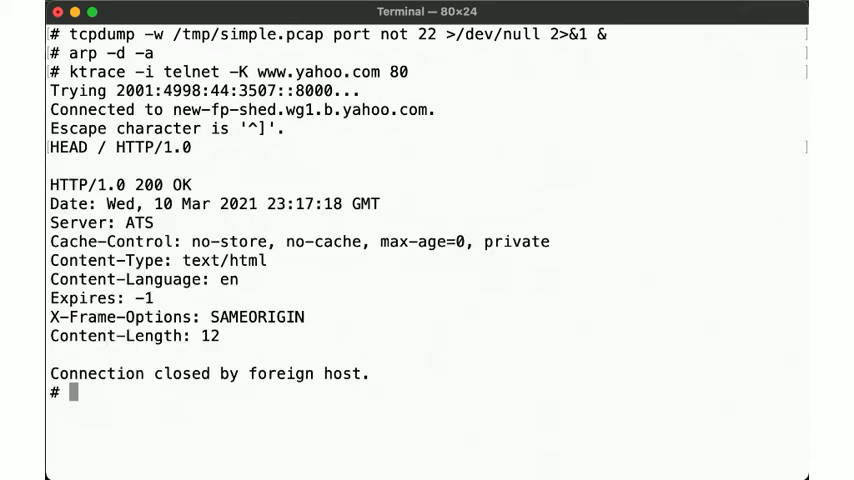
Bring the tcpdump capture to the foreground and stop it.
{"action": "type", "text": "fg"}
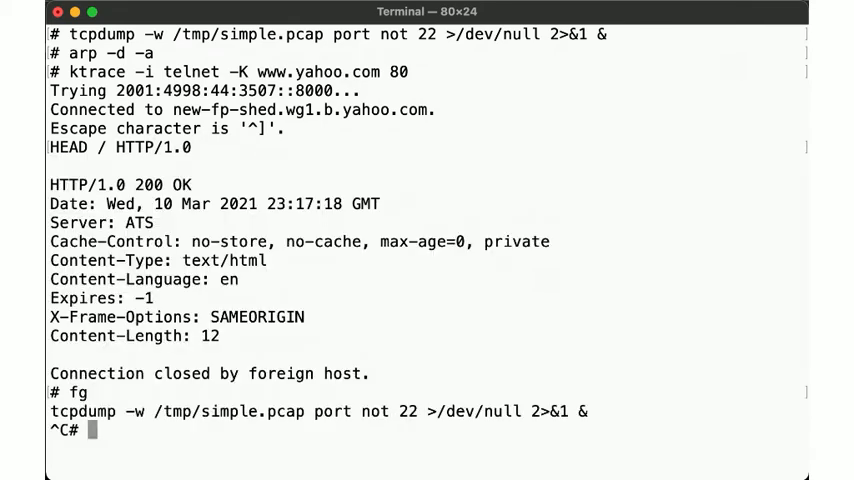
{"action": "type", "text": "tcpdump -n -t -r /tmp/simple.pcap"}
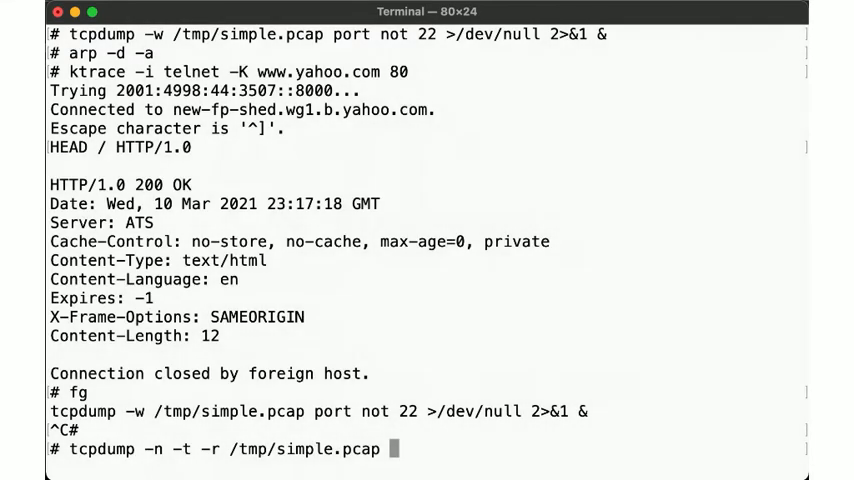
{"action": "key", "text": "Return"}
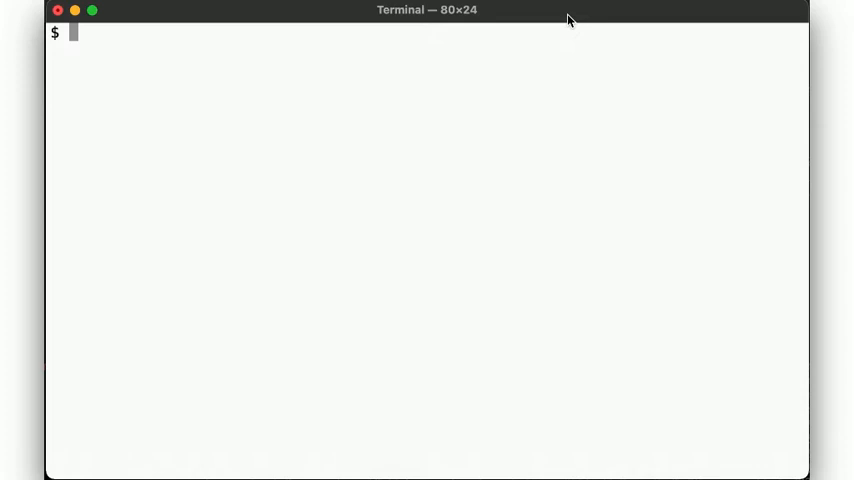
Read /tmp/simple.pcap with tcpdump -t -n into a pager, then list interfaces with ifconfig -a.
{"action": "type", "text": "tcpdump -"}
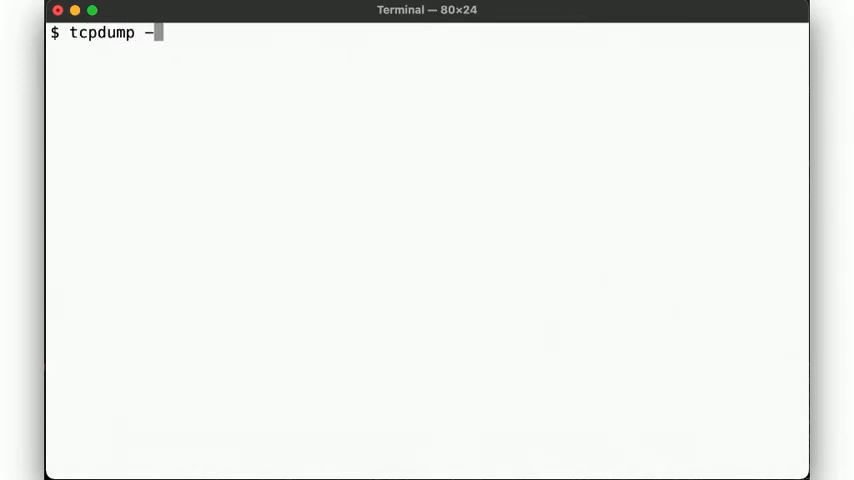
{"action": "type", "text": "t -n -r"}
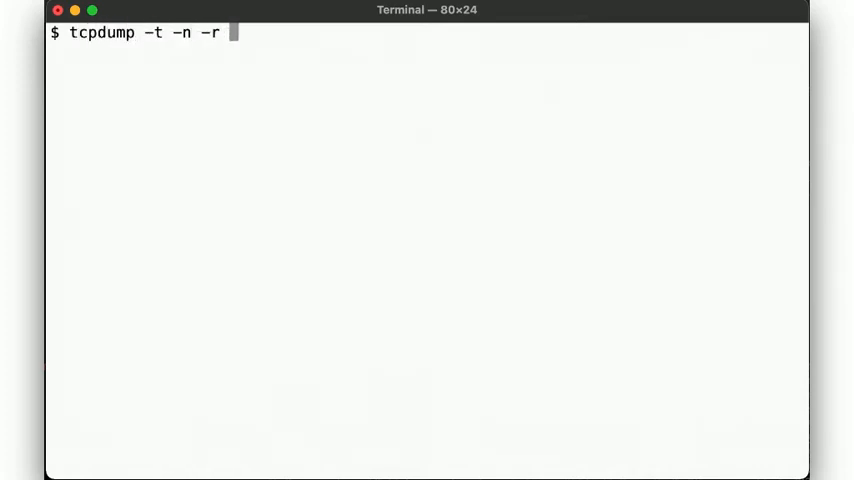
{"action": "type", "text": "/tmp/simple.pcap |"}
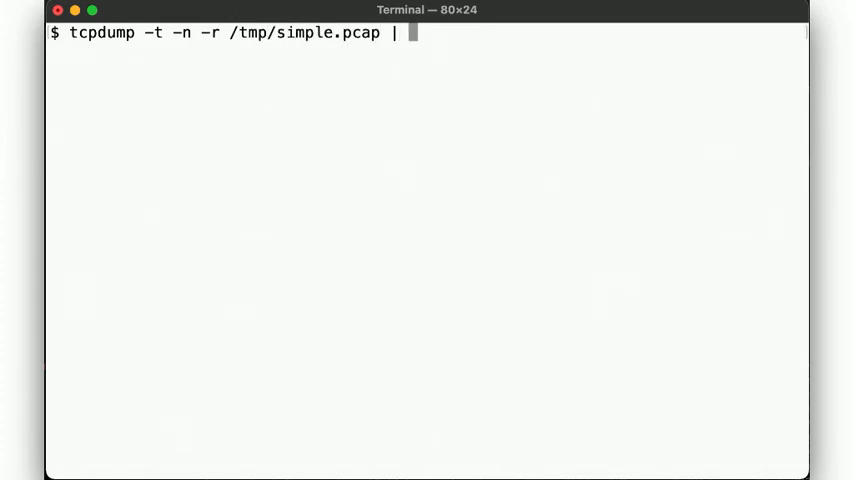
{"action": "key", "text": "Return"}
{"action": "type", "text": "ifcon"}
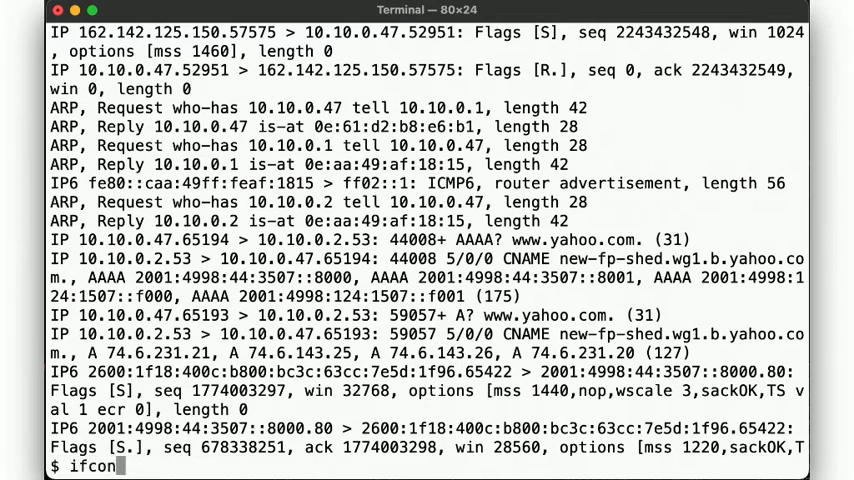
{"action": "type", "text": "fig -a"}
{"action": "key", "text": "Return"}
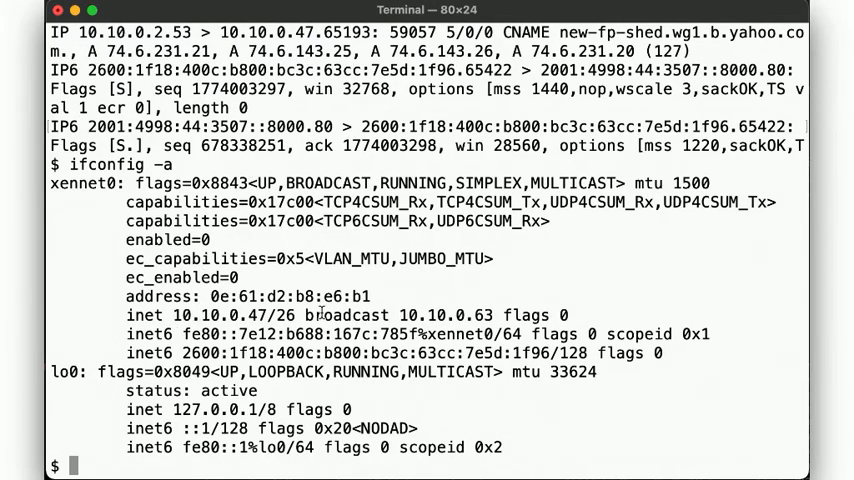
{"action": "mouse_move", "coordinate": [185, 315]}
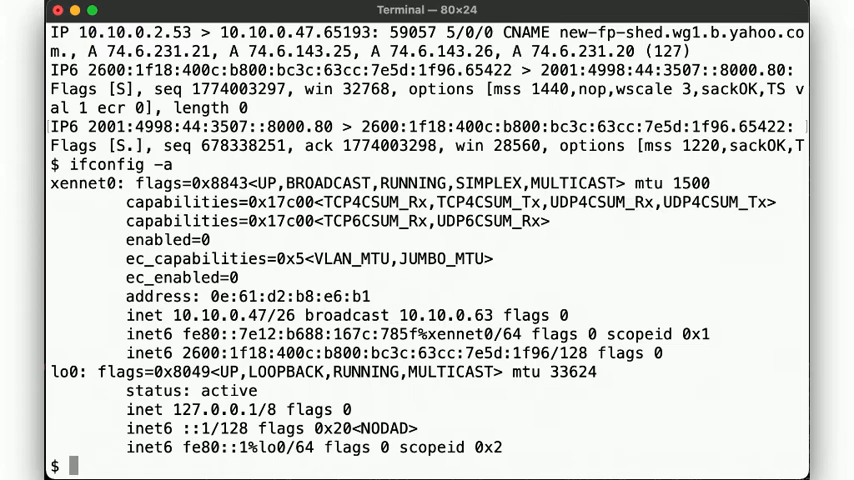
Show the capture's first two packets and look up host 162.142.125.150.
{"action": "type", "text": "tcpdump -t -n -r /tmp/simple.pcap | head -2"}
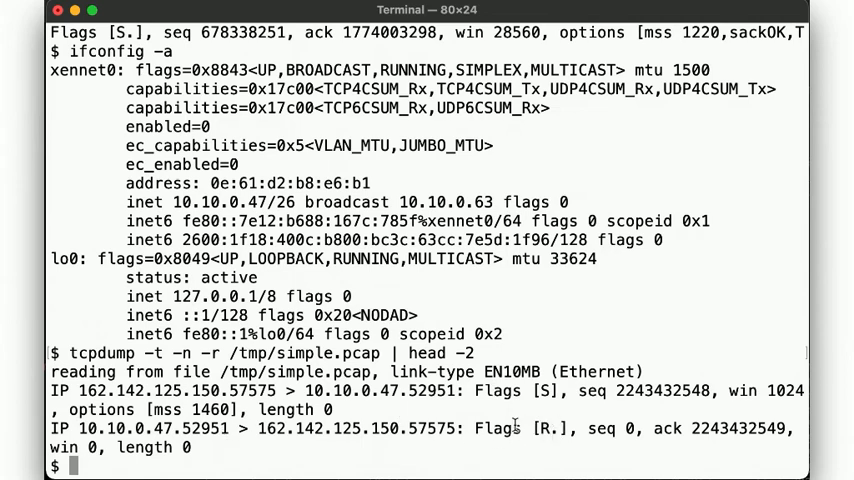
{"action": "type", "text": "host 162.142.125.150"}
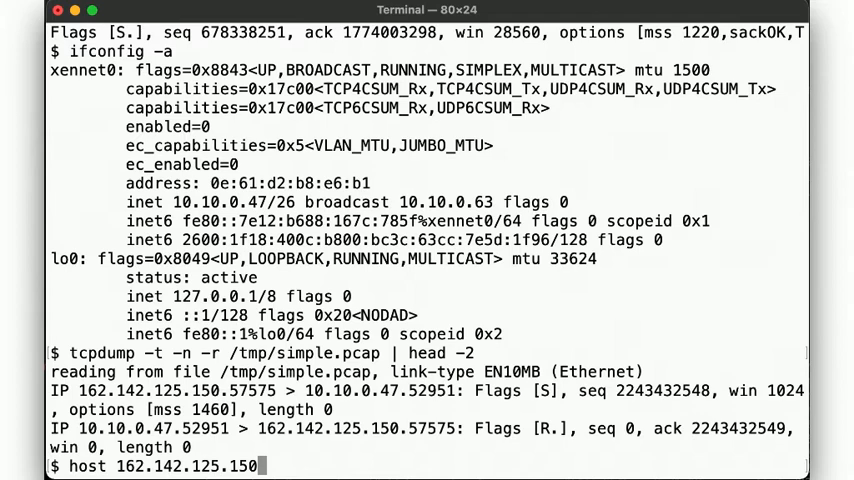
{"action": "key", "text": "Return"}
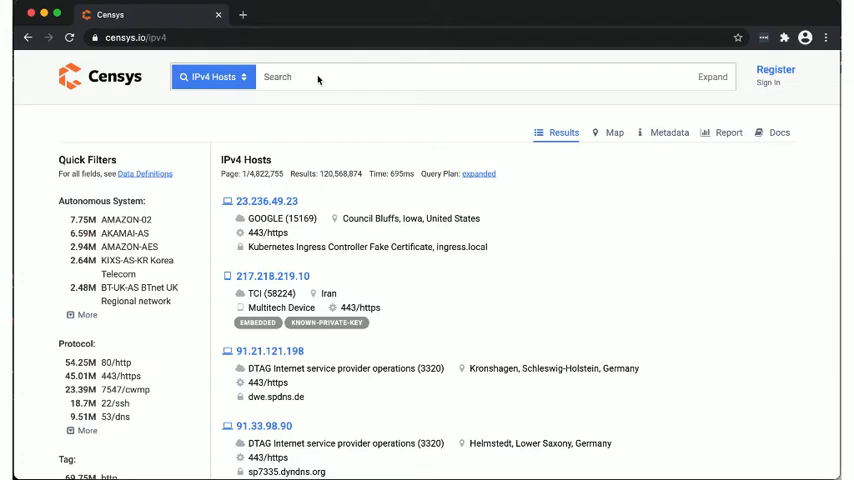
{"action": "mouse_move", "coordinate": [200, 65]}
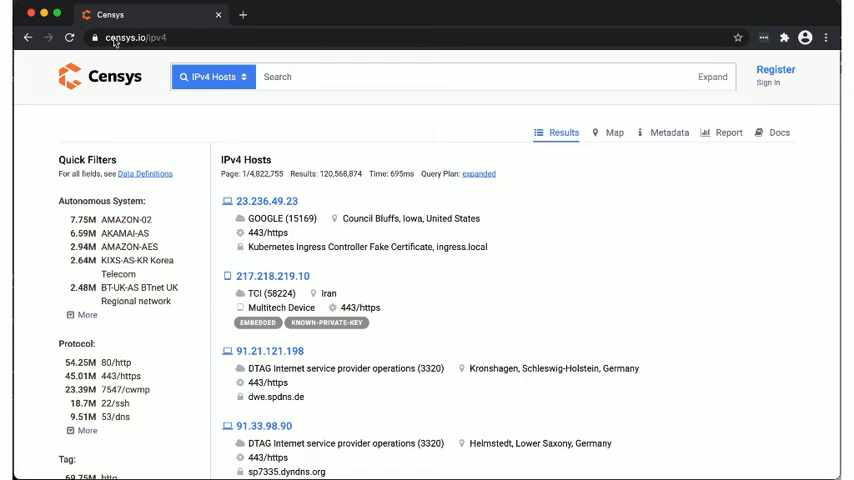
Search Censys for 10.10.0.47, then enter 54.80.35.155 as the next search.
{"action": "type", "text": "10.10.0."}
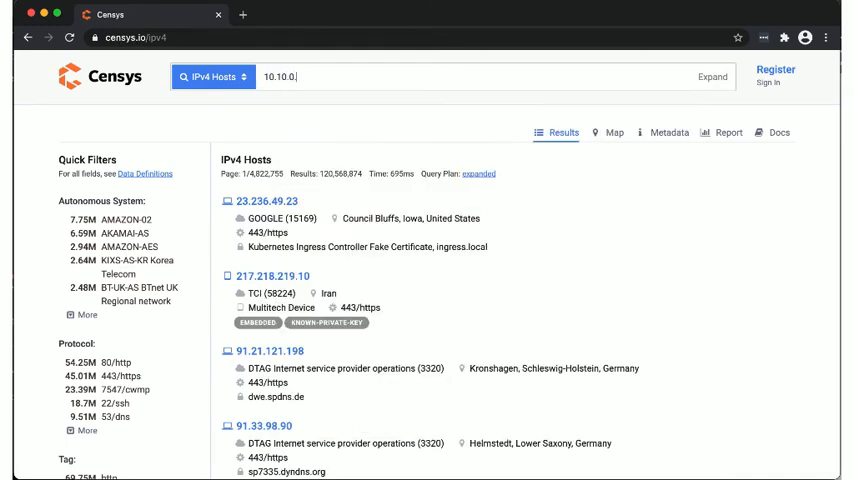
{"action": "key", "text": "Return"}
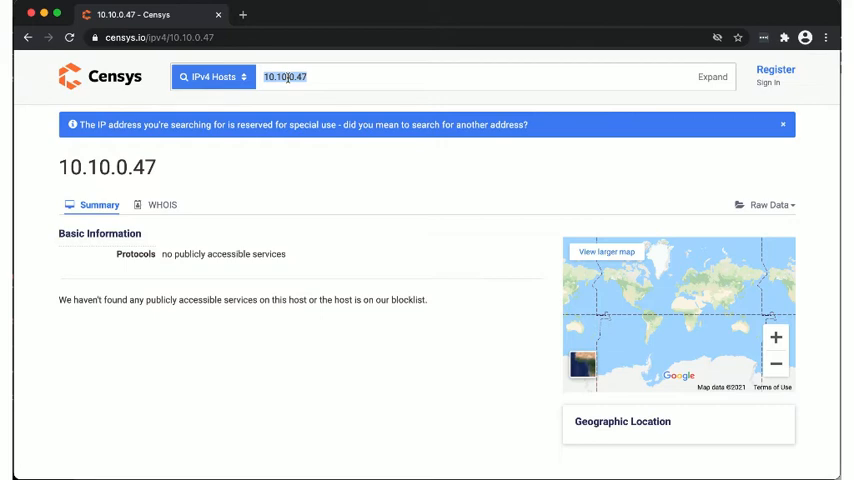
{"action": "type", "text": "54.80.35.155"}
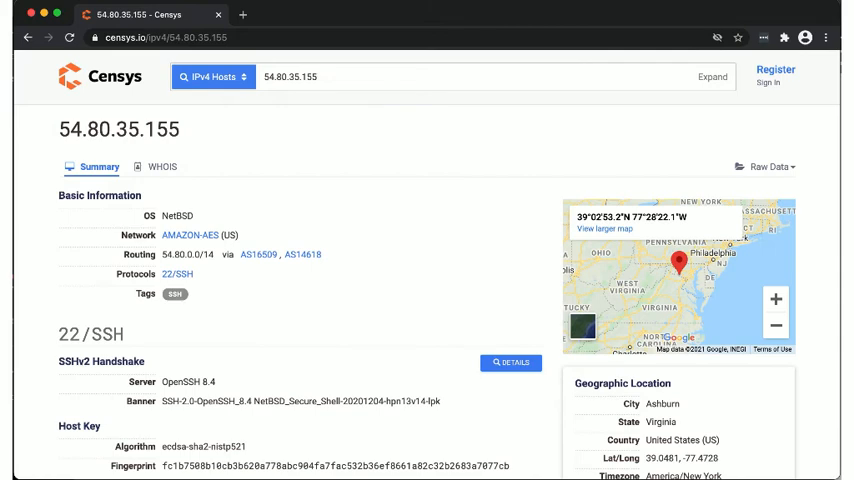
{"action": "mouse_move", "coordinate": [327, 109]}
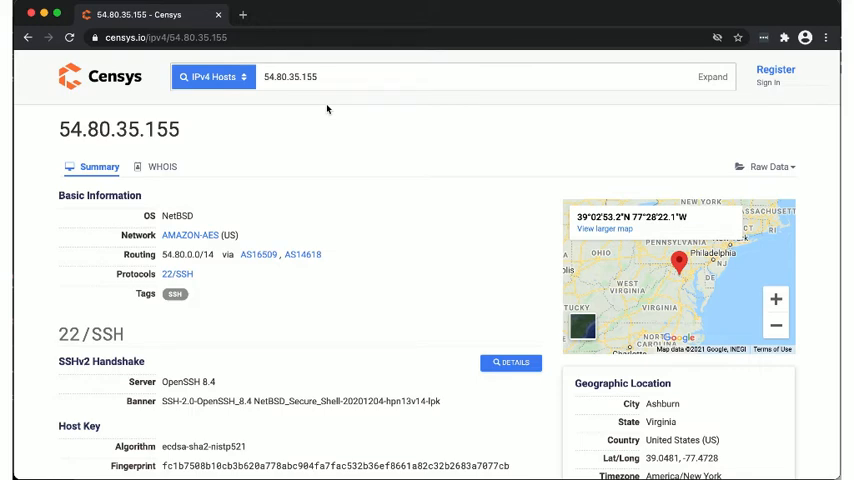
{"action": "mouse_move", "coordinate": [334, 120]}
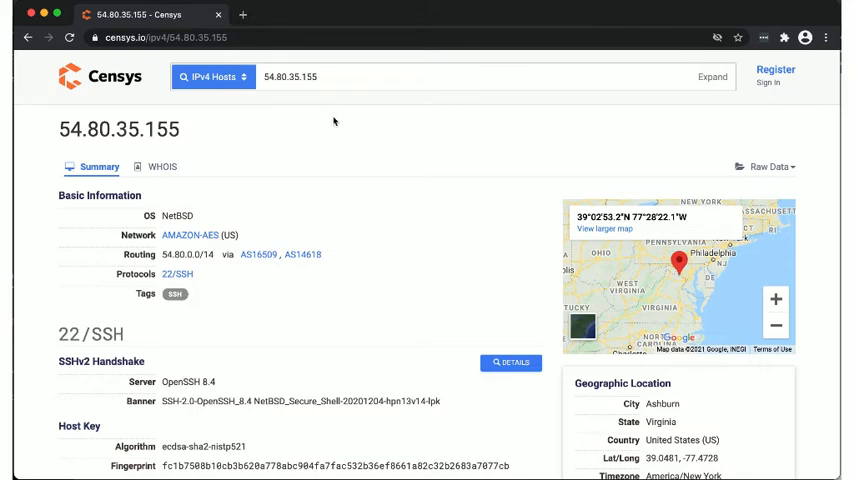
{"action": "mouse_move", "coordinate": [163, 215]}
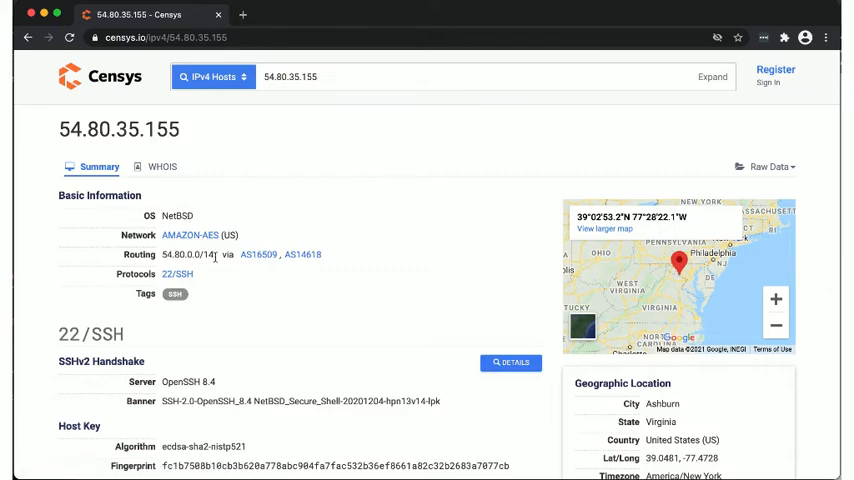
{"action": "mouse_move", "coordinate": [303, 254]}
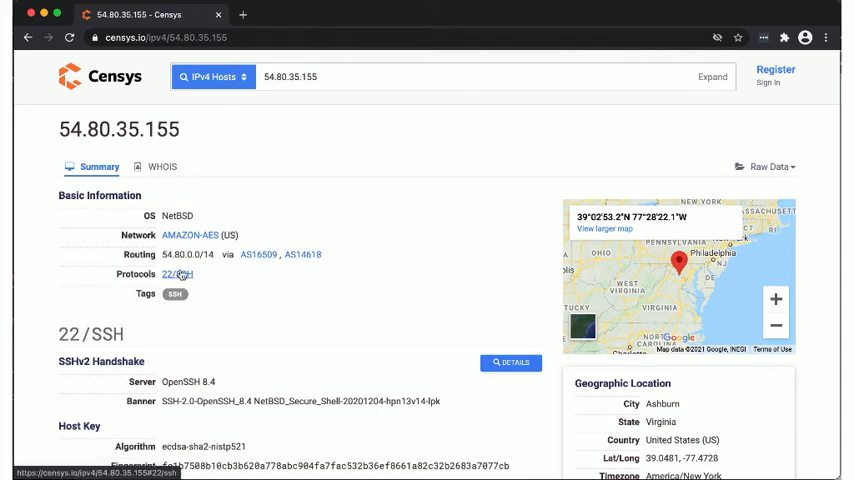
{"action": "scroll", "scroll_direction": "down", "scroll_amount": 3}
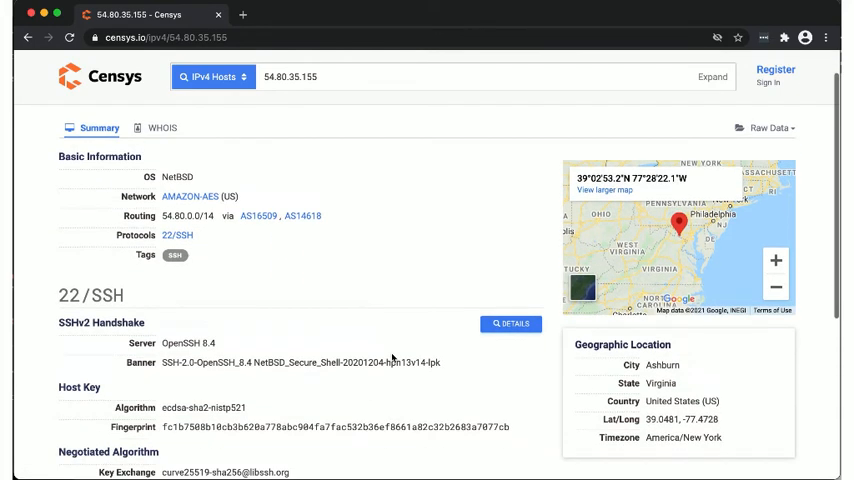
{"action": "scroll", "scroll_direction": "down", "scroll_amount": 3}
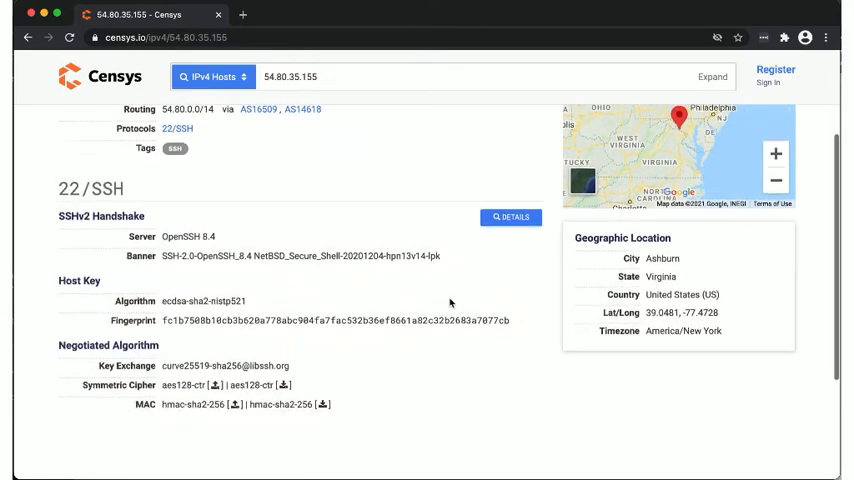
{"action": "scroll", "scroll_direction": "down", "scroll_amount": 3}
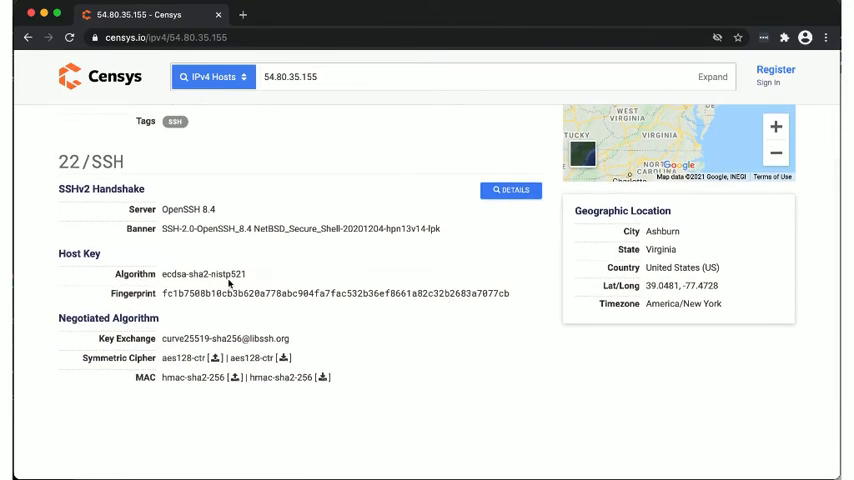
{"action": "scroll", "scroll_direction": "down", "scroll_amount": 3}
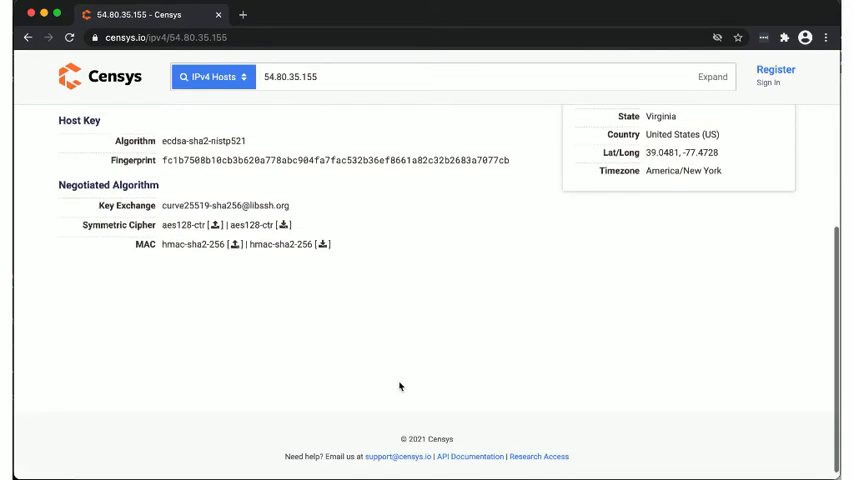
{"action": "scroll", "scroll_direction": "up", "scroll_amount": 3}
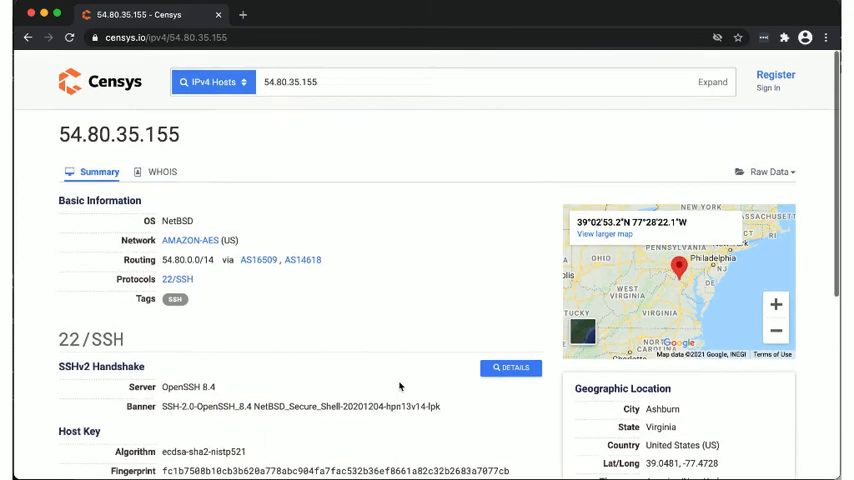
{"action": "scroll", "scroll_direction": "down", "scroll_amount": 3}
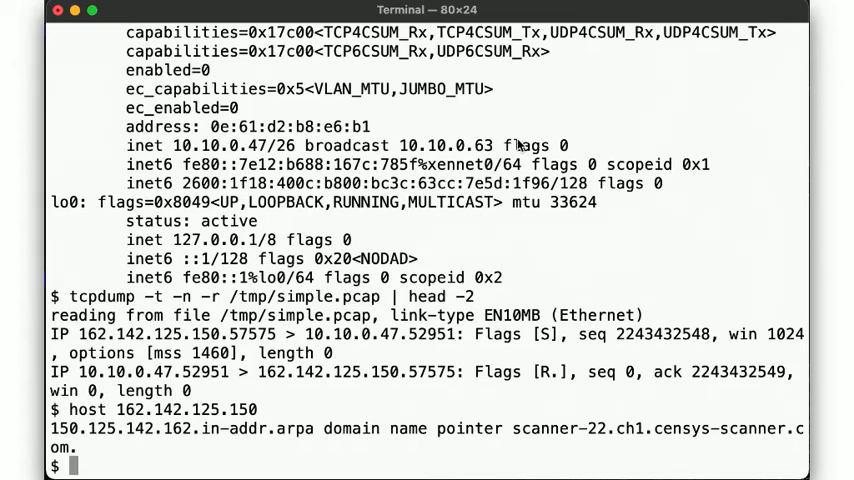
List simple.pcap packets numbered and paged, highlighting ARP packets 3–6.
{"action": "type", "text": "tcpdump -t"}
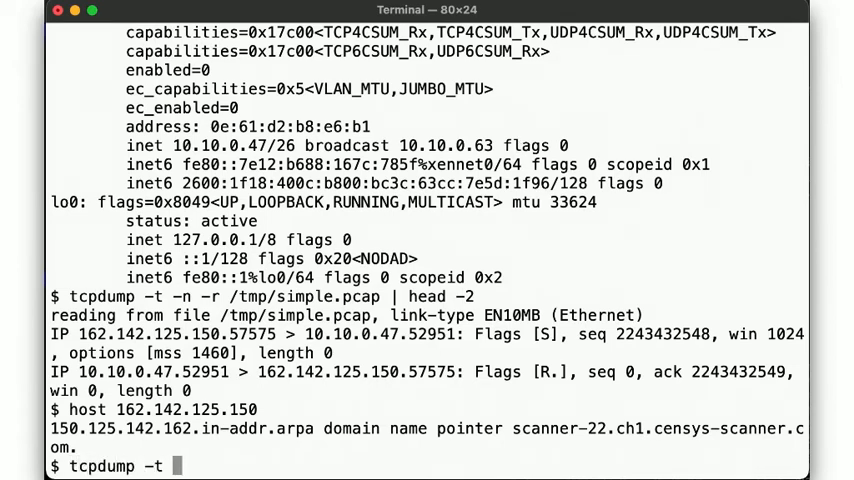
{"action": "type", "text": "-n -r /tmp/simple.pcap | cat -n"}
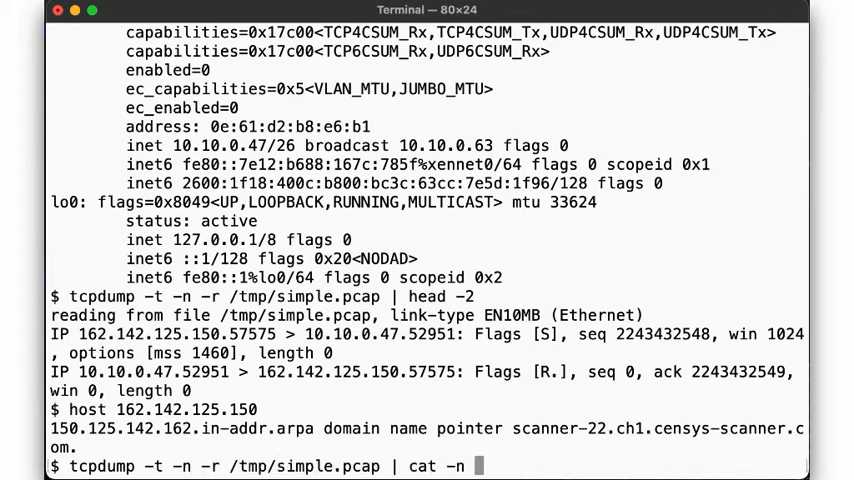
{"action": "key", "text": "Return"}
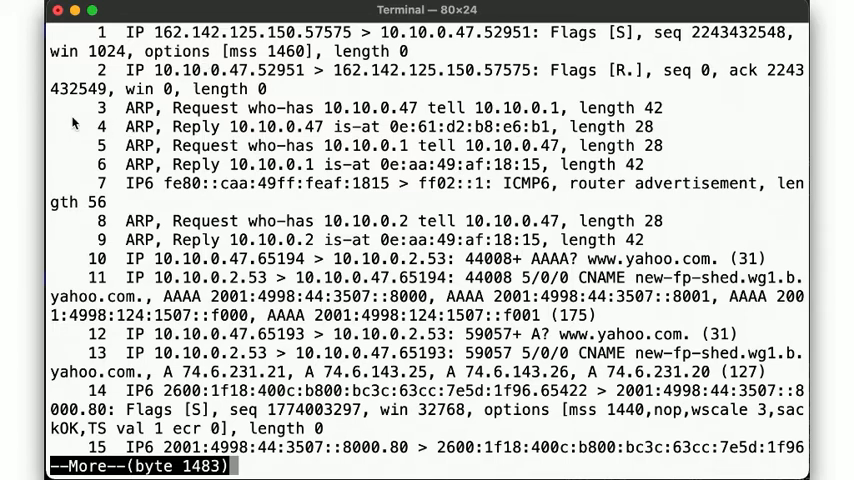
{"action": "left_click_drag", "start_coordinate": [90, 108], "coordinate": [90, 164]}
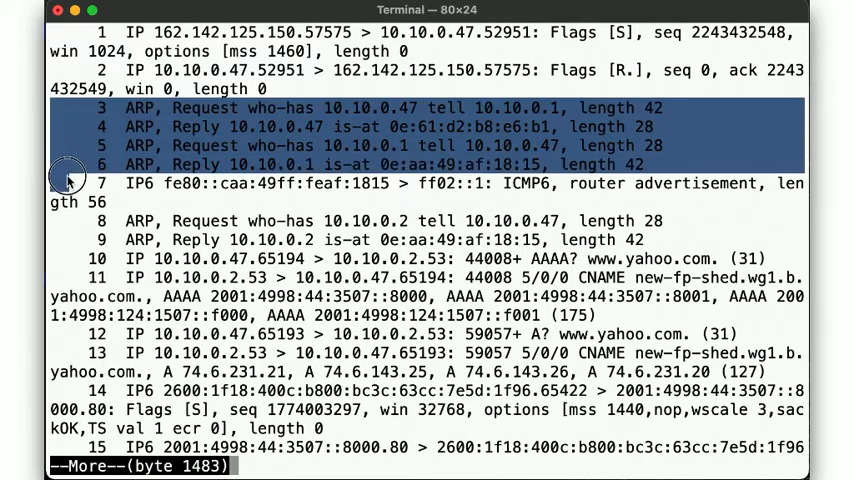
{"action": "mouse_move", "coordinate": [257, 108]}
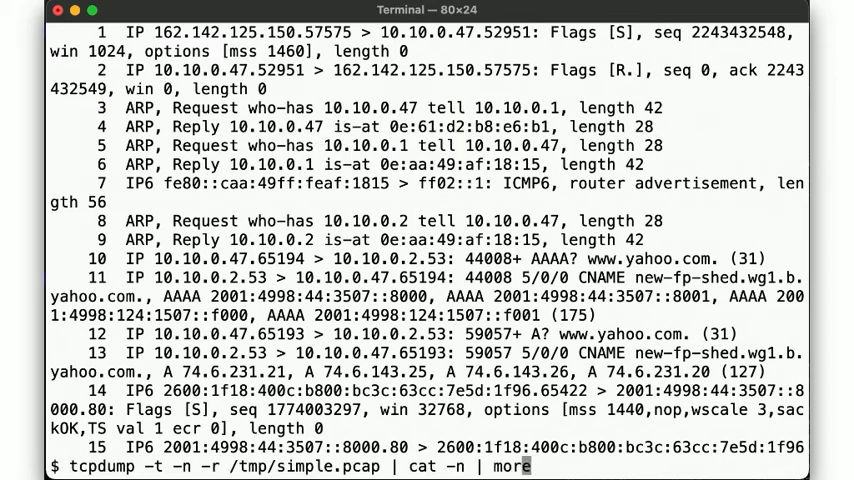
Re-run the capture read filtered to arp, showing the six ARP requests and replies.
{"action": "key", "text": "BackSpace"}
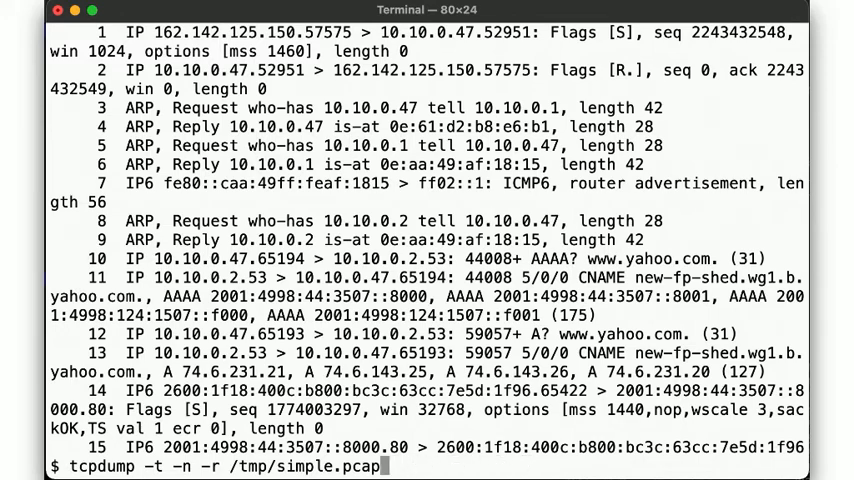
{"action": "type", "text": "arp"}
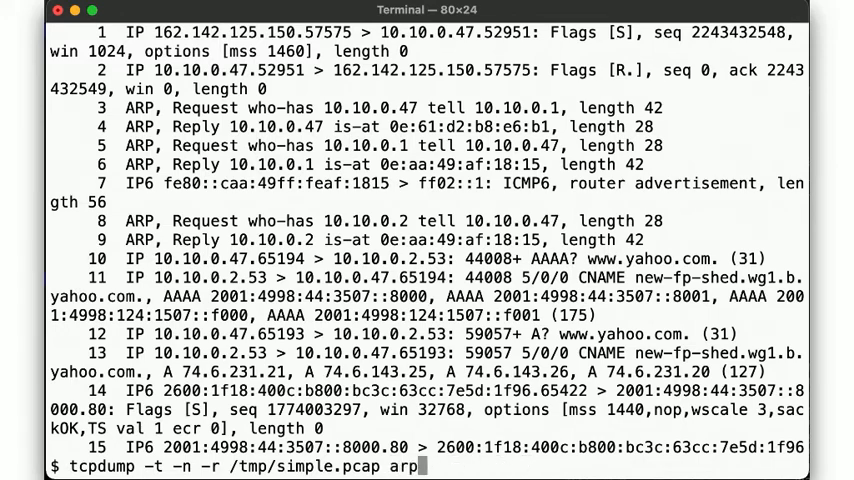
{"action": "key", "text": "Return"}
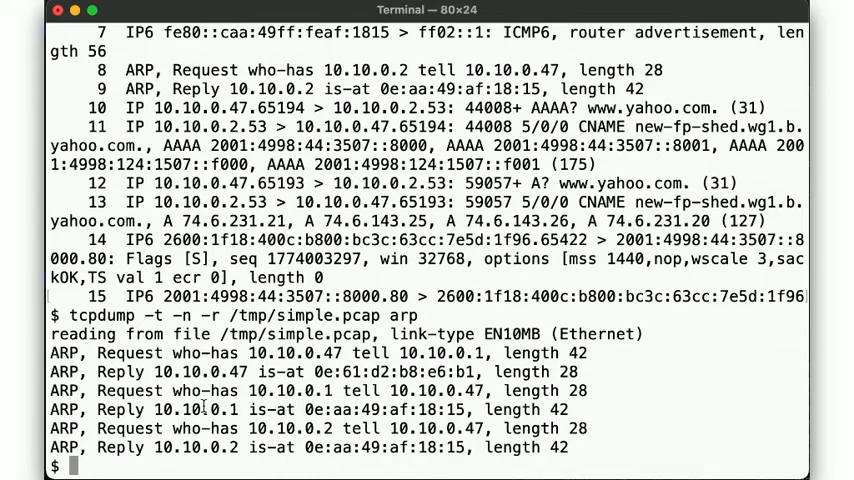
{"action": "type", "text": "route -n get de"}
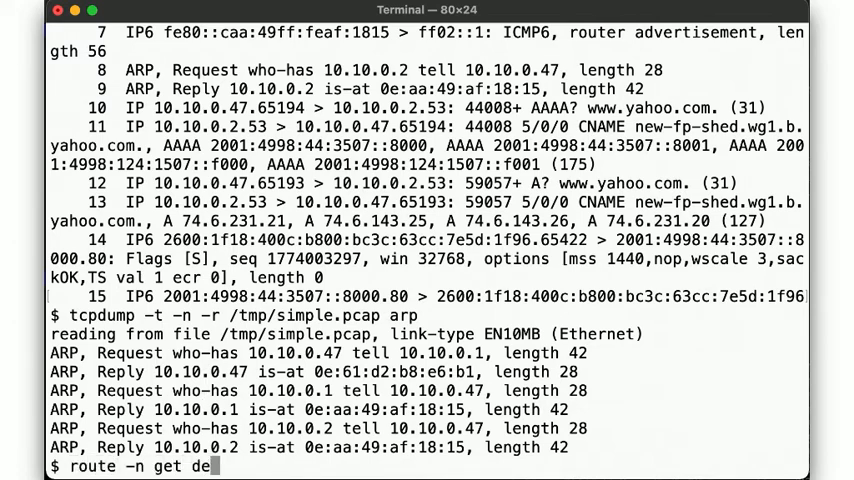
Show the default route via gateway 10.10.0.1 on xennet0, then begin a UDP port filter.
{"action": "key", "text": "Return"}
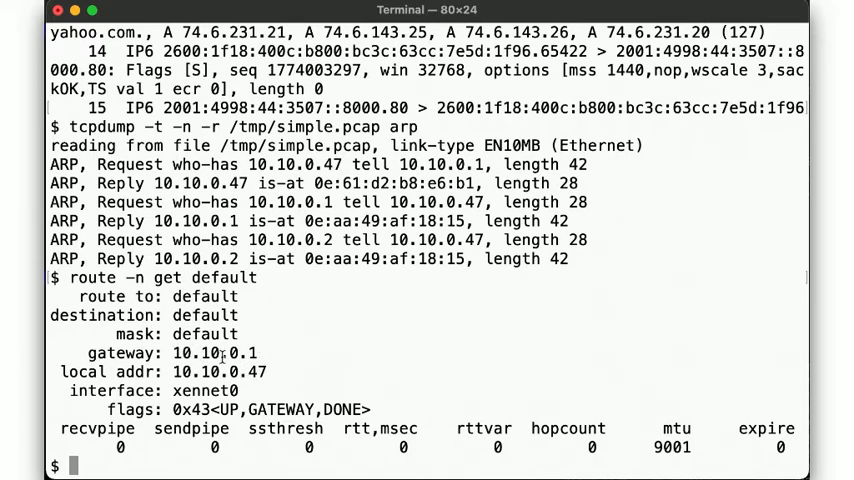
{"action": "mouse_move", "coordinate": [350, 171]}
{"action": "type", "text": "tcpdump -t -n -r /tmp/simple.pcap"}
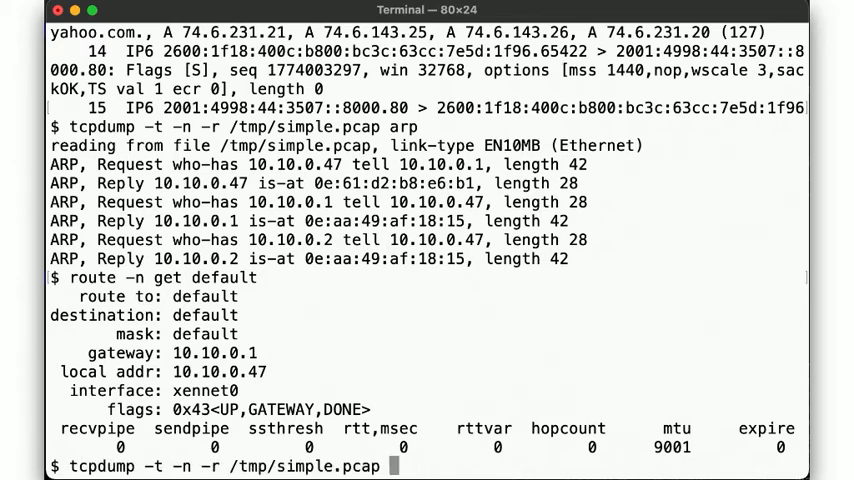
{"action": "type", "text": "udp port"}
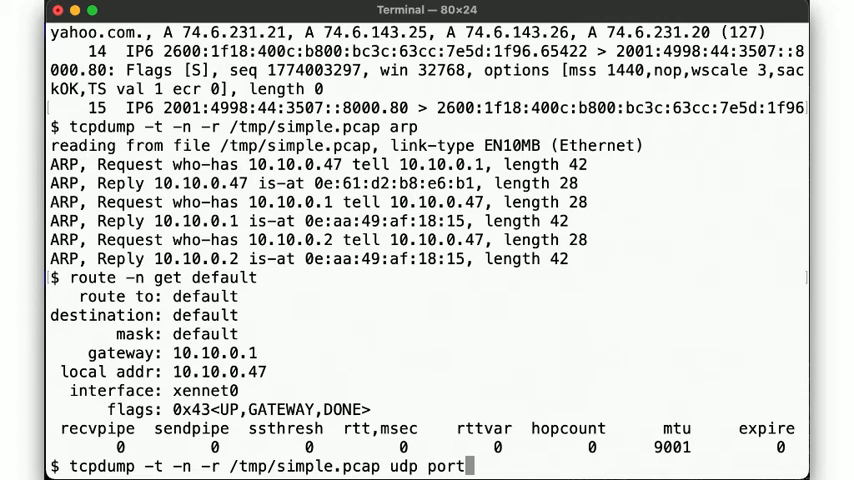
{"action": "type", "text": "53"}
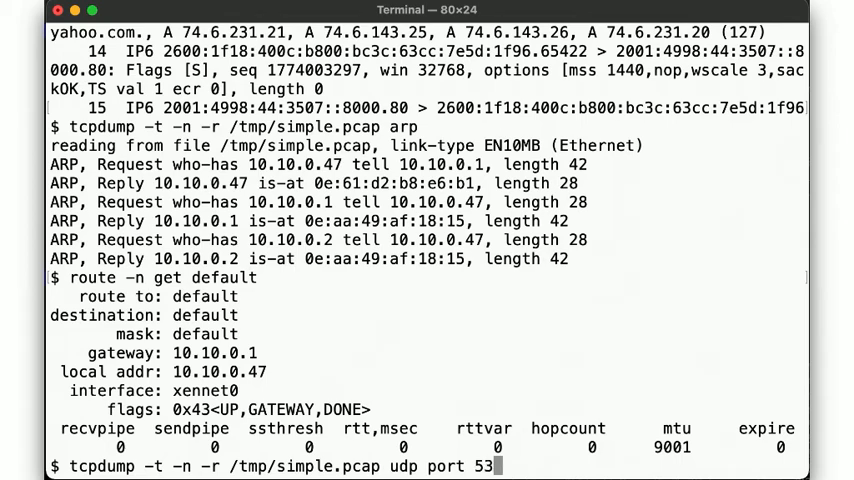
{"action": "key", "text": "Return"}
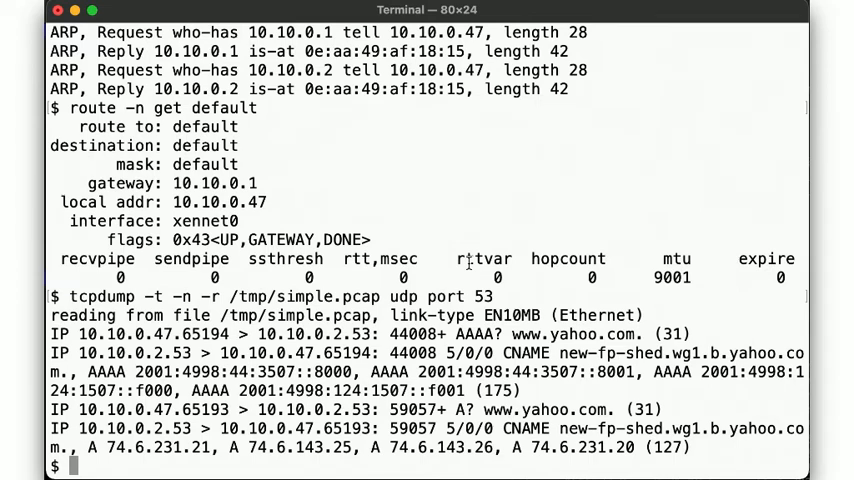
{"action": "mouse_move", "coordinate": [388, 318]}
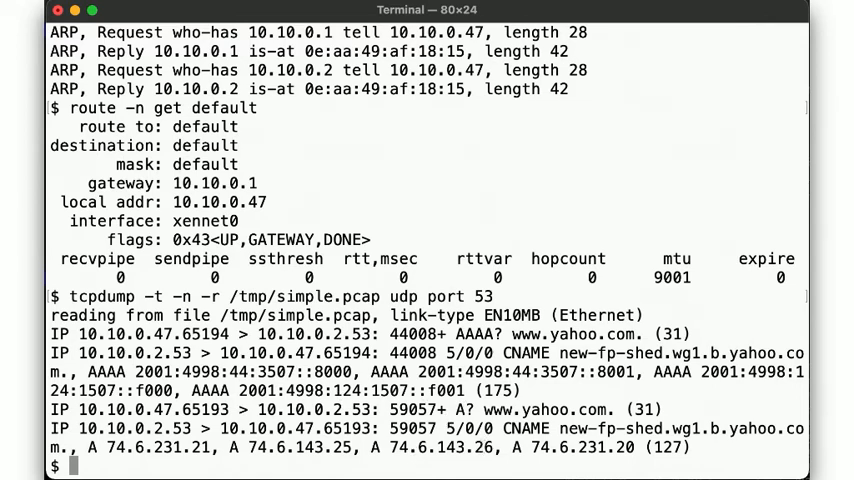
{"action": "key", "text": "ctrl+l"}
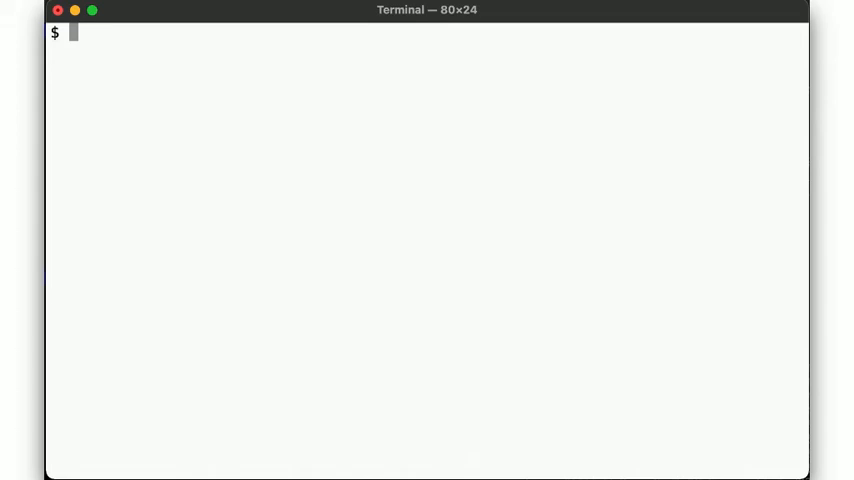
Show the first three TCP port 80 packets with head -3, marking the SYN flag.
{"action": "type", "text": "tcpdump -t -n -r /tmp/simple.pcap udp port 53"}
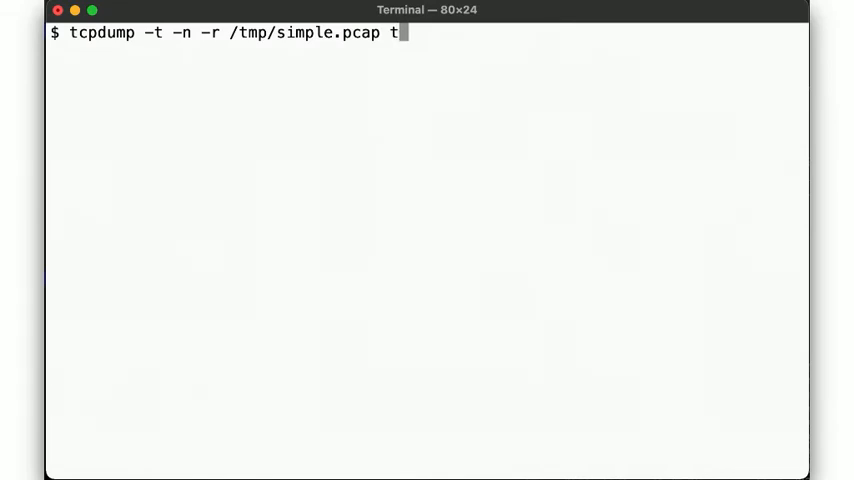
{"action": "type", "text": "c"}
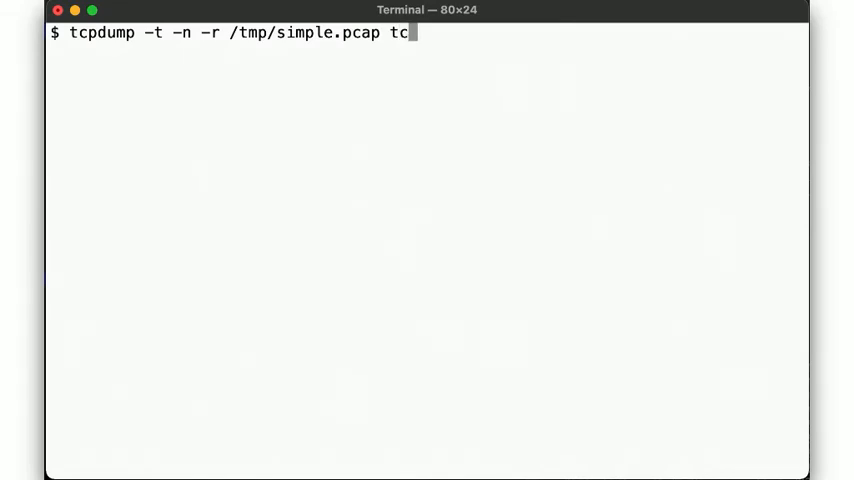
{"action": "type", "text": "p port 80"}
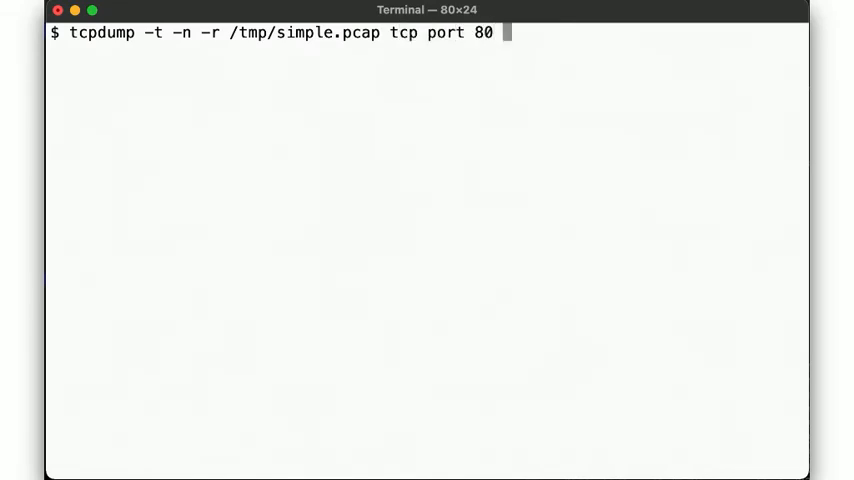
{"action": "type", "text": "| head -3"}
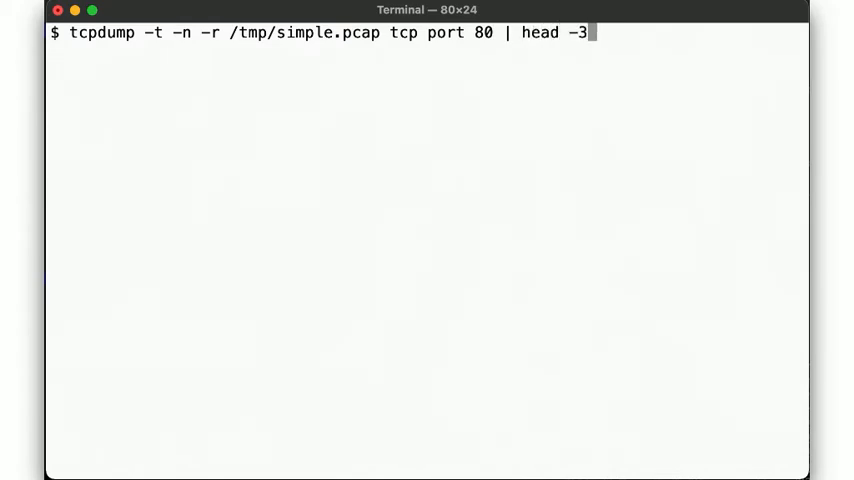
{"action": "key", "text": "Return"}
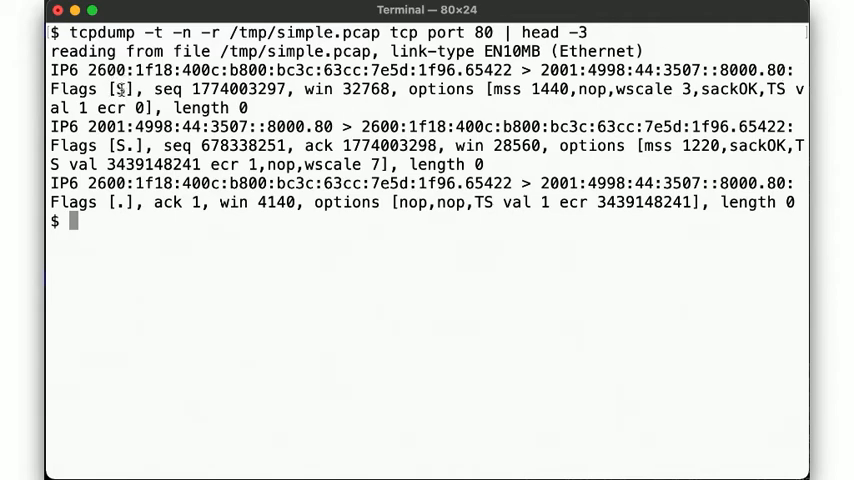
{"action": "double_click", "coordinate": [123, 145]}
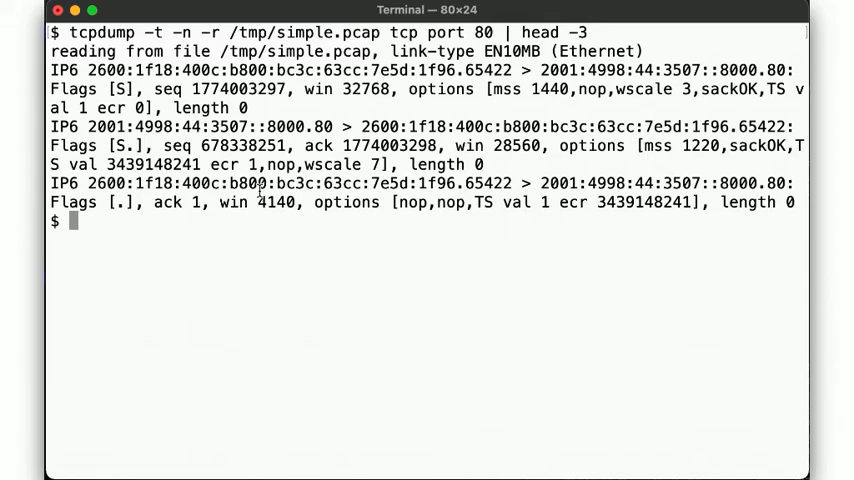
{"action": "key", "text": "Up"}
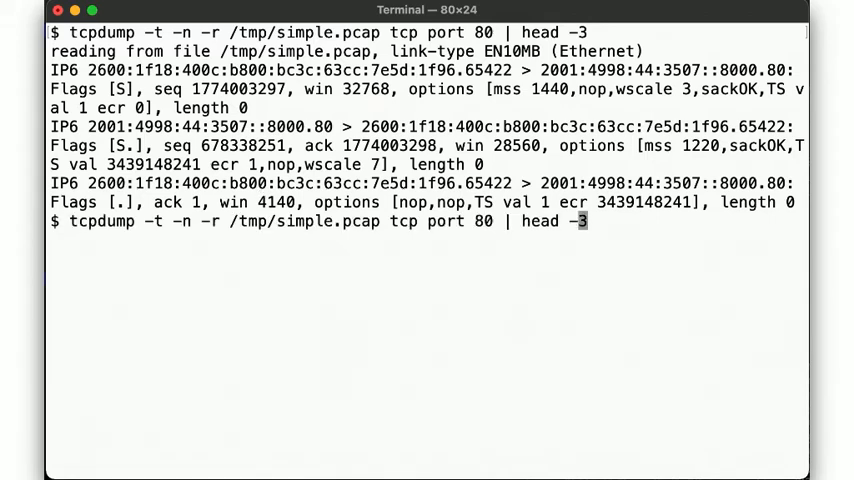
List port 80 packets four to eight via head -8 | tail -5, highlighting request and response sequence ranges.
{"action": "type", "text": "8 | tail -"}
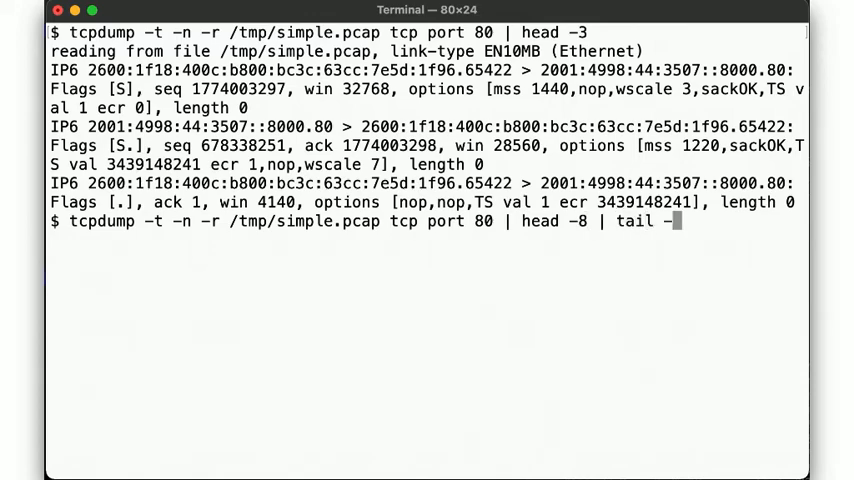
{"action": "type", "text": "5"}
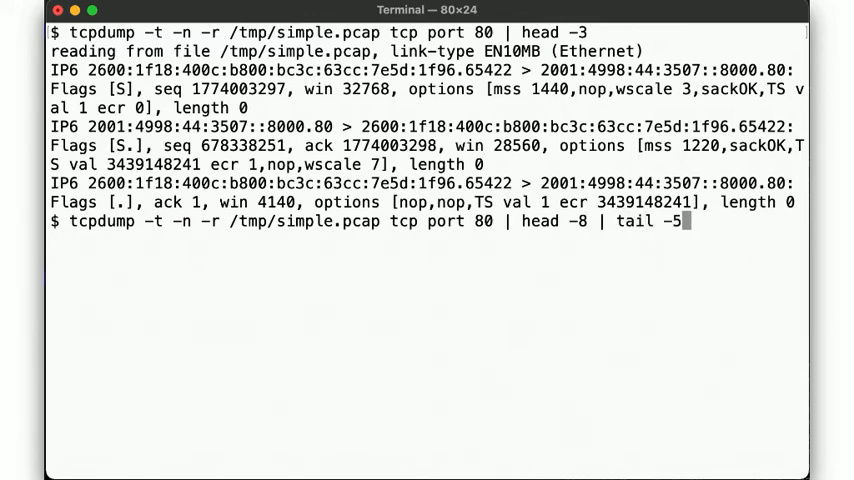
{"action": "key", "text": "Return"}
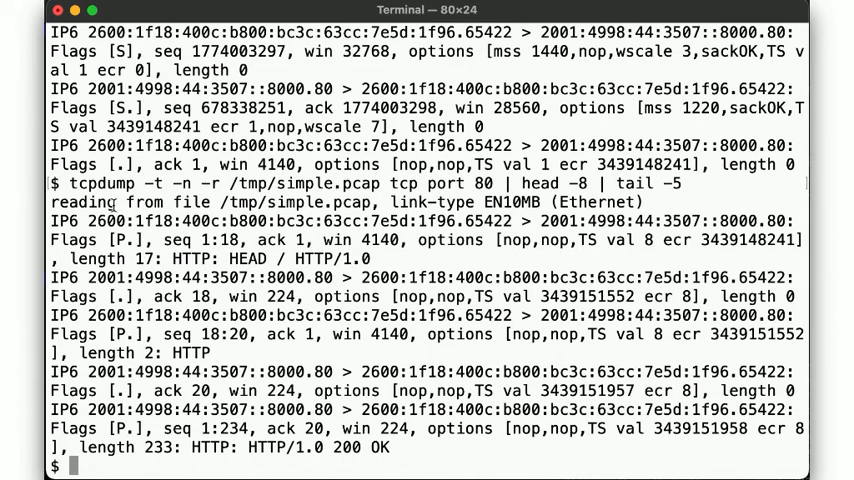
{"action": "mouse_move", "coordinate": [449, 218]}
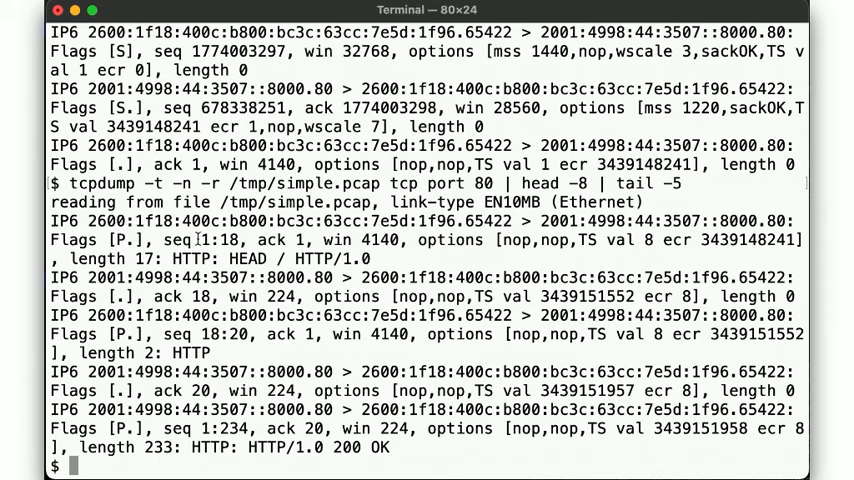
{"action": "double_click", "coordinate": [295, 259]}
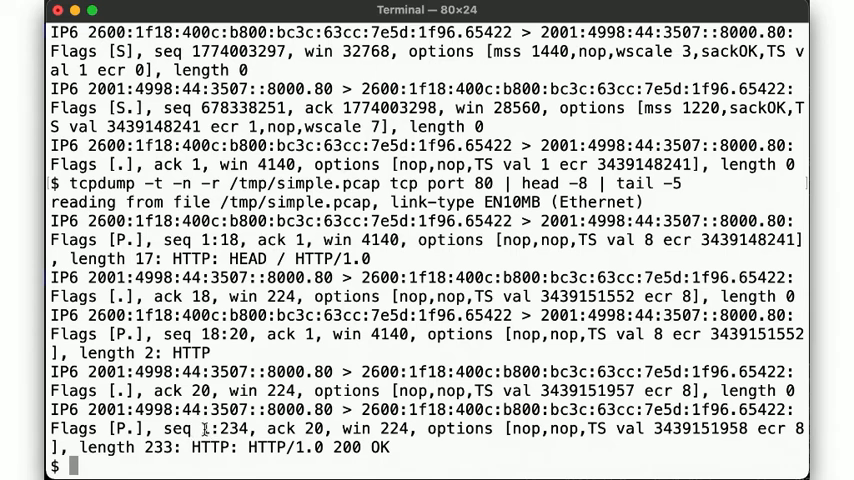
{"action": "double_click", "coordinate": [229, 431]}
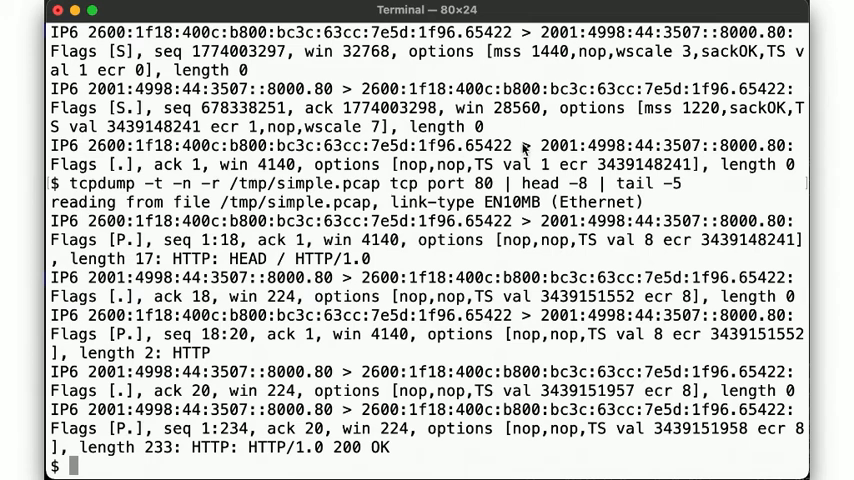
Use tcpdump on /tmp/simple.pcap to list the final port 80 packets showing the FIN/ACK teardown.
{"action": "type", "text": "tcpdump -t -n -r /tmp/simple.pcap tcp port 80 | head -8 | tail -5"}
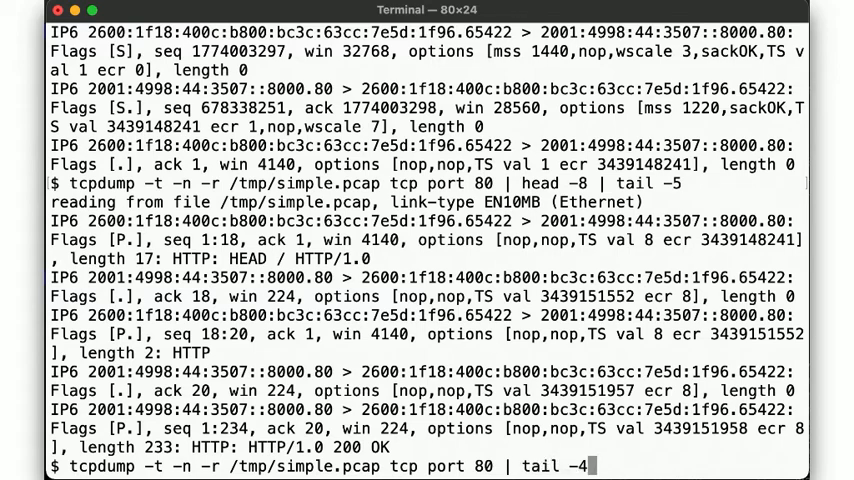
{"action": "key", "text": "Return"}
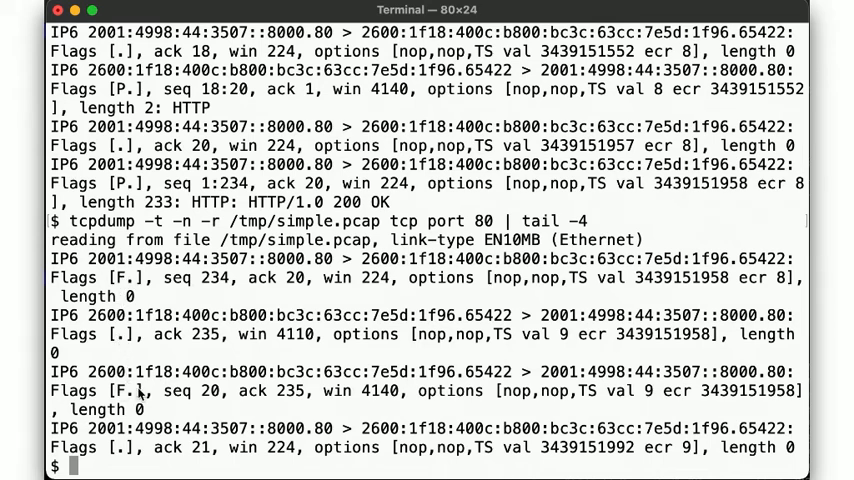
{"action": "mouse_move", "coordinate": [178, 448]}
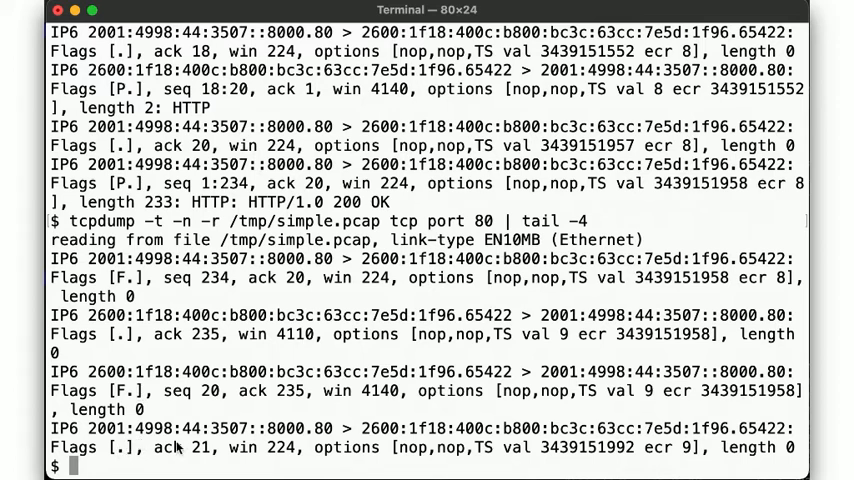
{"action": "mouse_move", "coordinate": [178, 448]}
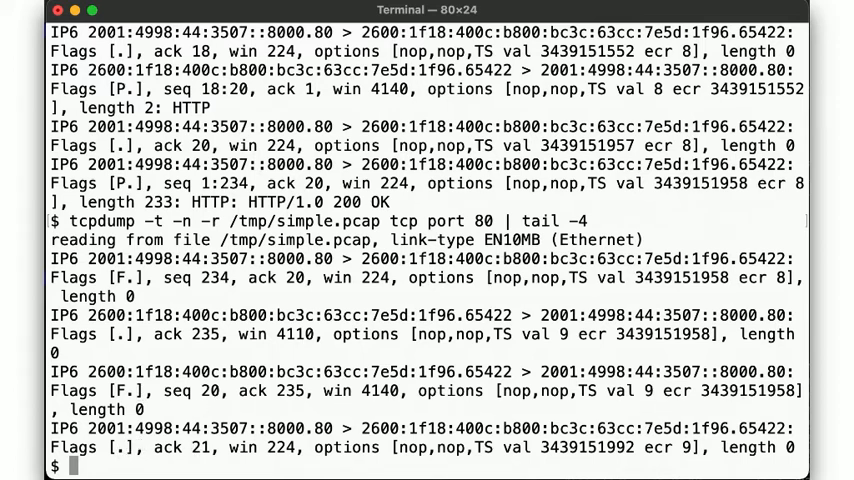